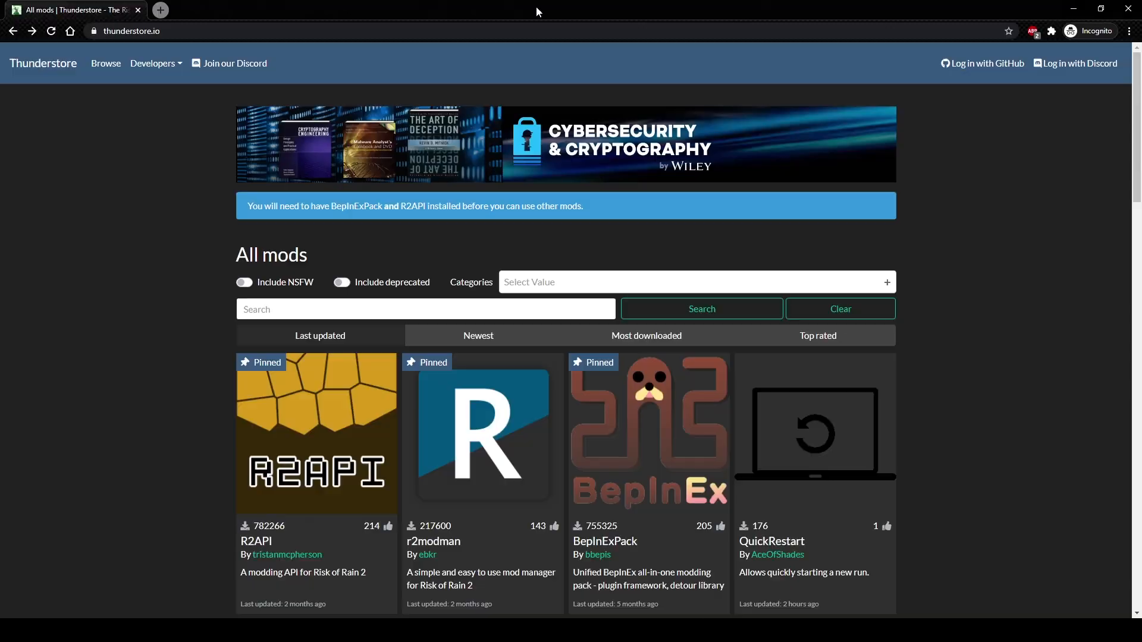
pyautogui.moveTo(95, 232)
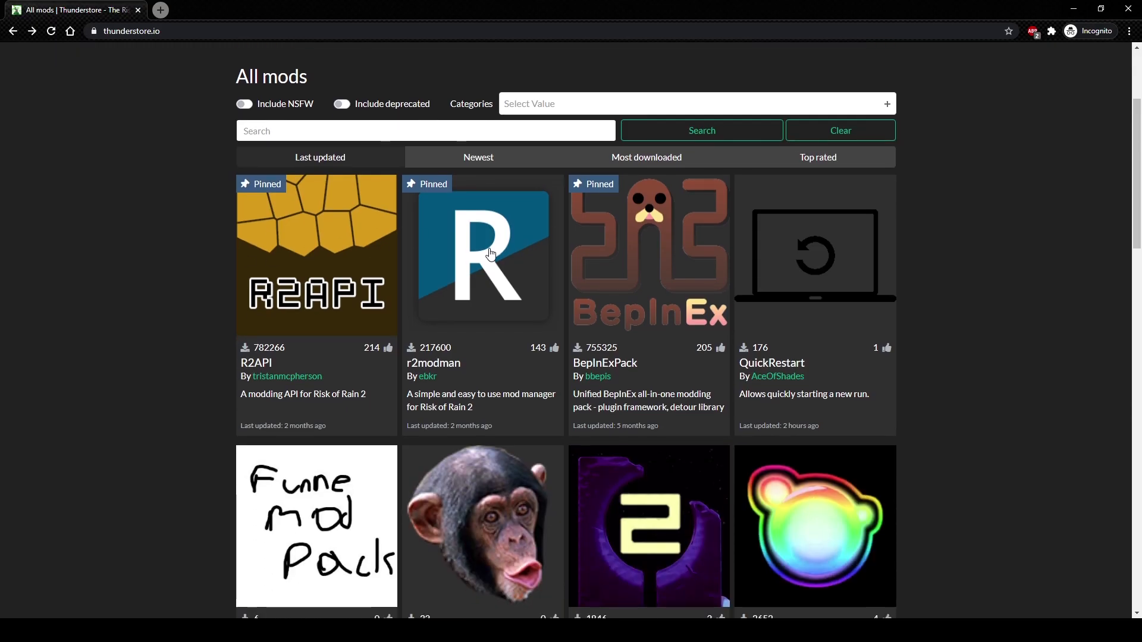
# Step: Open the r2modman package page on Thunderstore
pyautogui.click(481, 255)
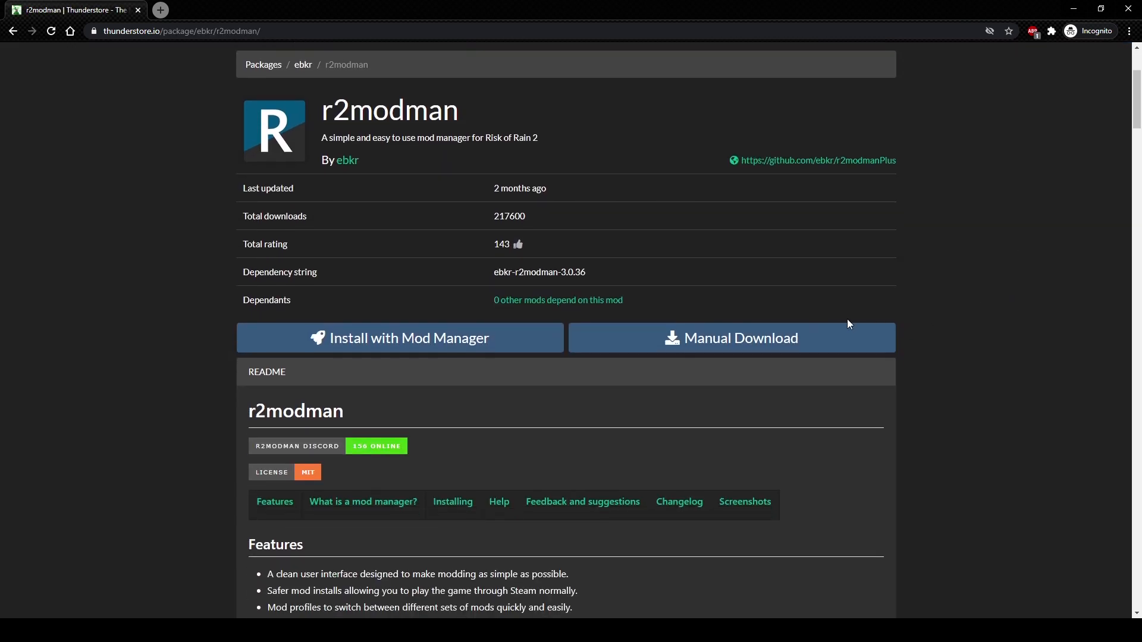
pyautogui.moveTo(705, 347)
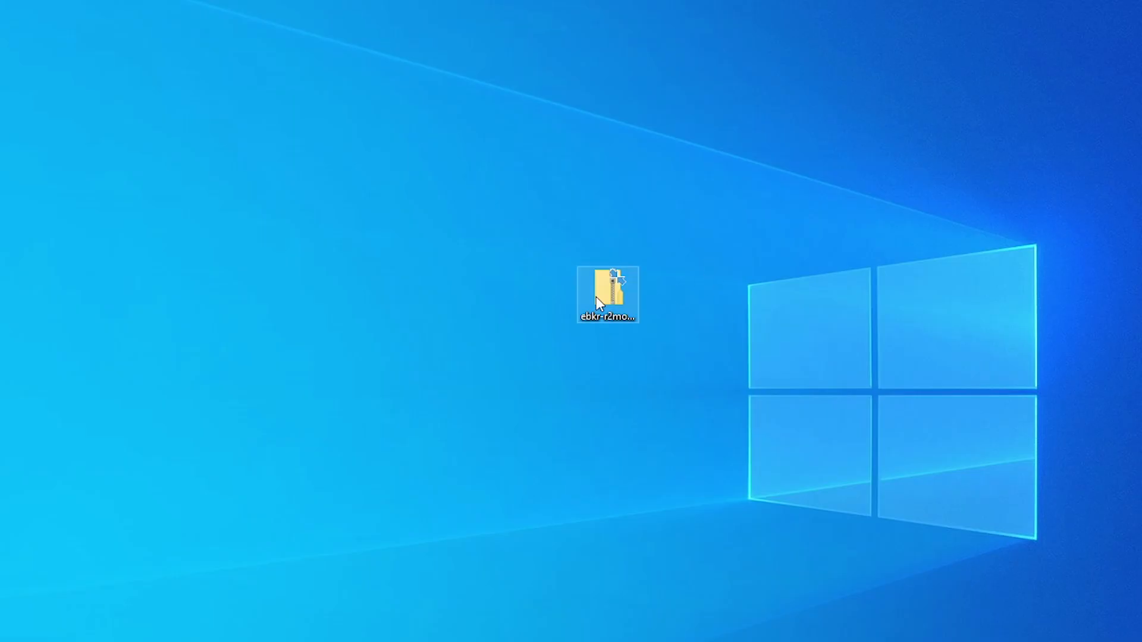
# Step: Run r2modman Setup 3.0.36.exe from the desktop zip and close the archive window
pyautogui.doubleClick(607, 294)
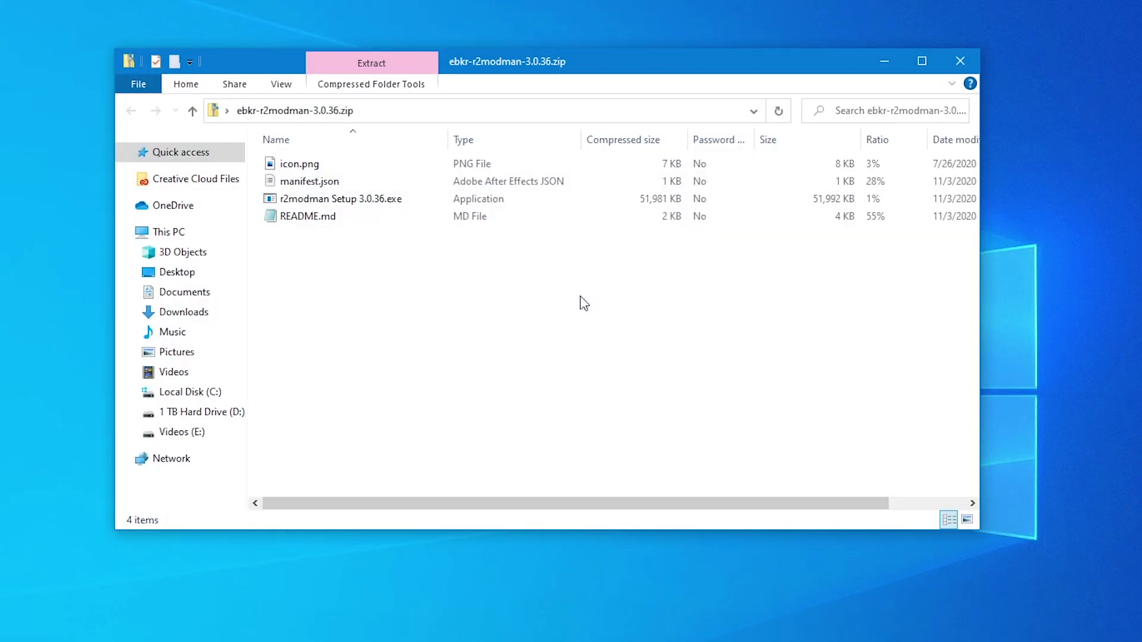
pyautogui.click(340, 198)
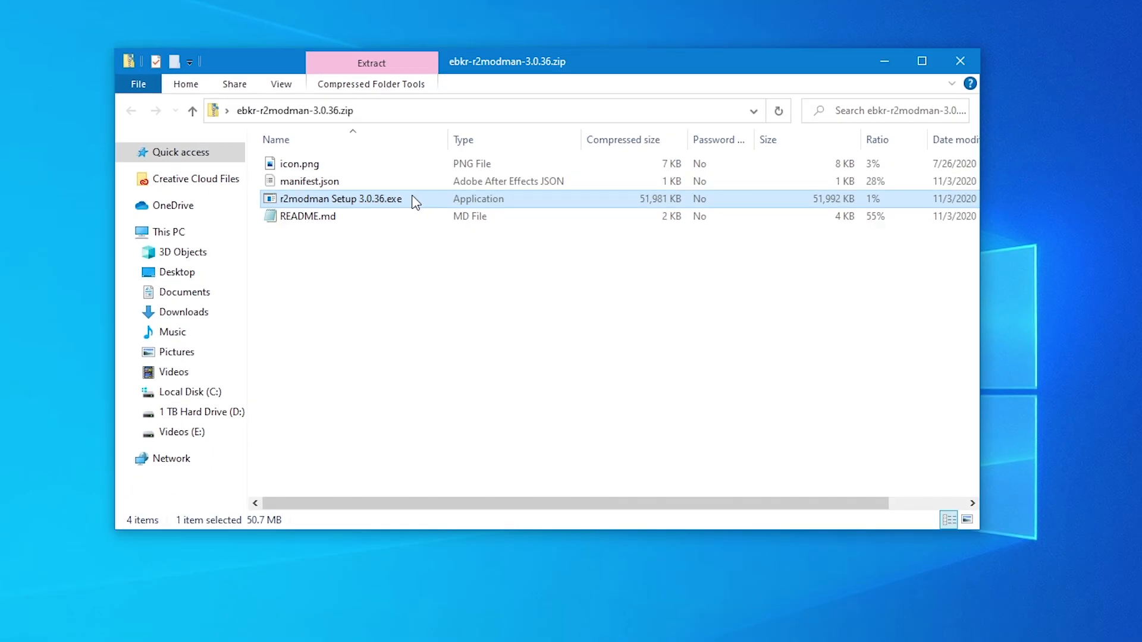
pyautogui.moveTo(960, 62)
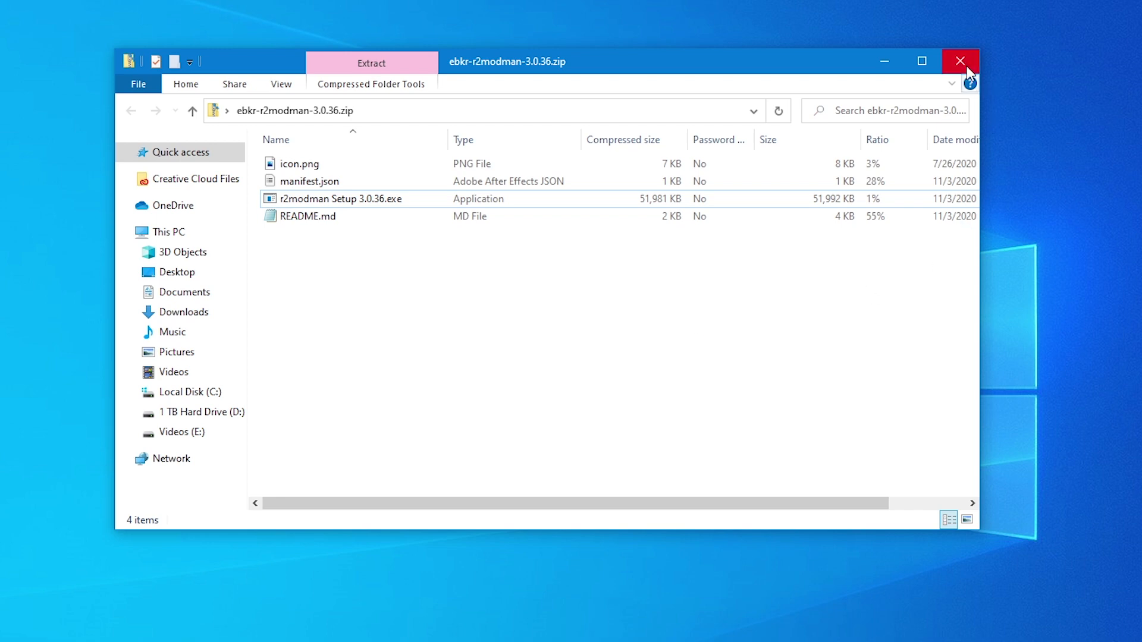
pyautogui.click(960, 61)
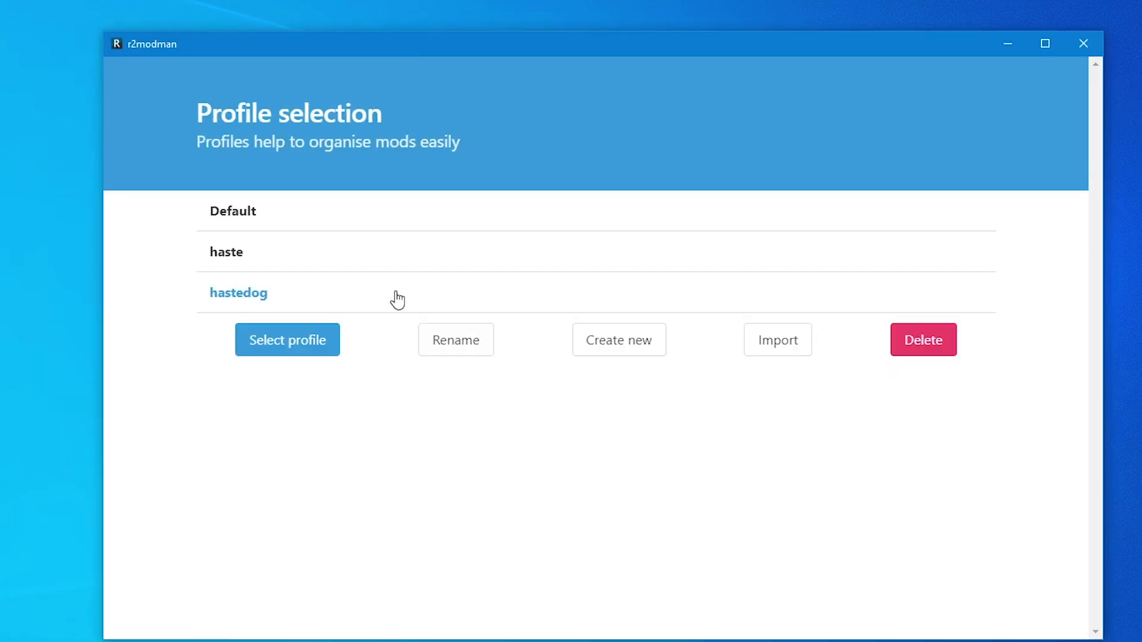
# Step: Create a new r2modman profile named 'haste tutorial'
pyautogui.click(226, 251)
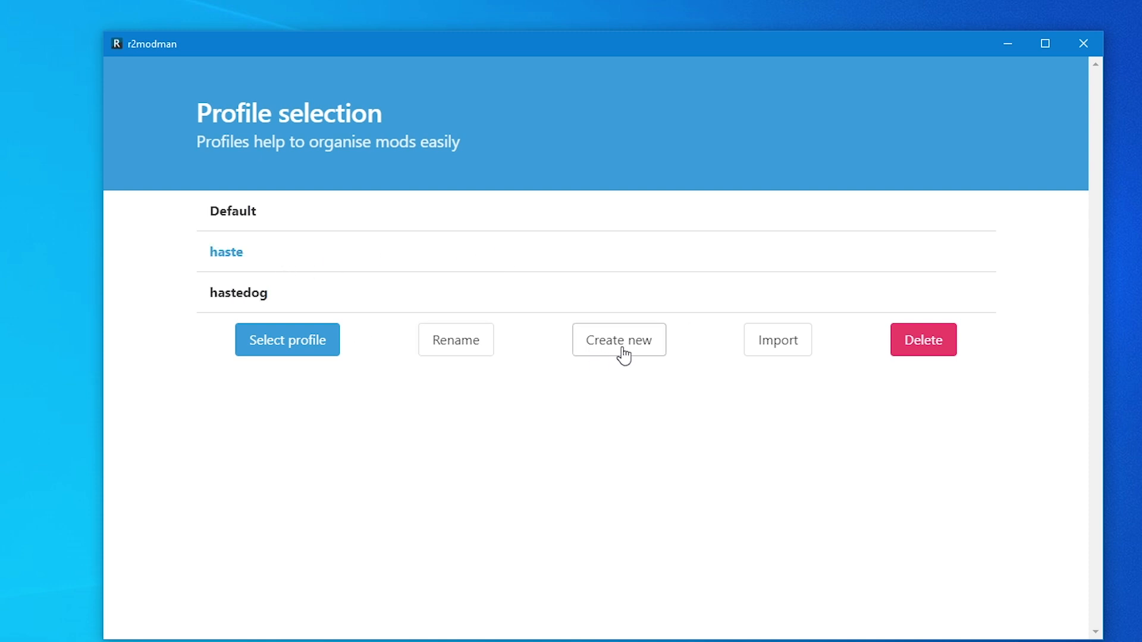
pyautogui.click(619, 340)
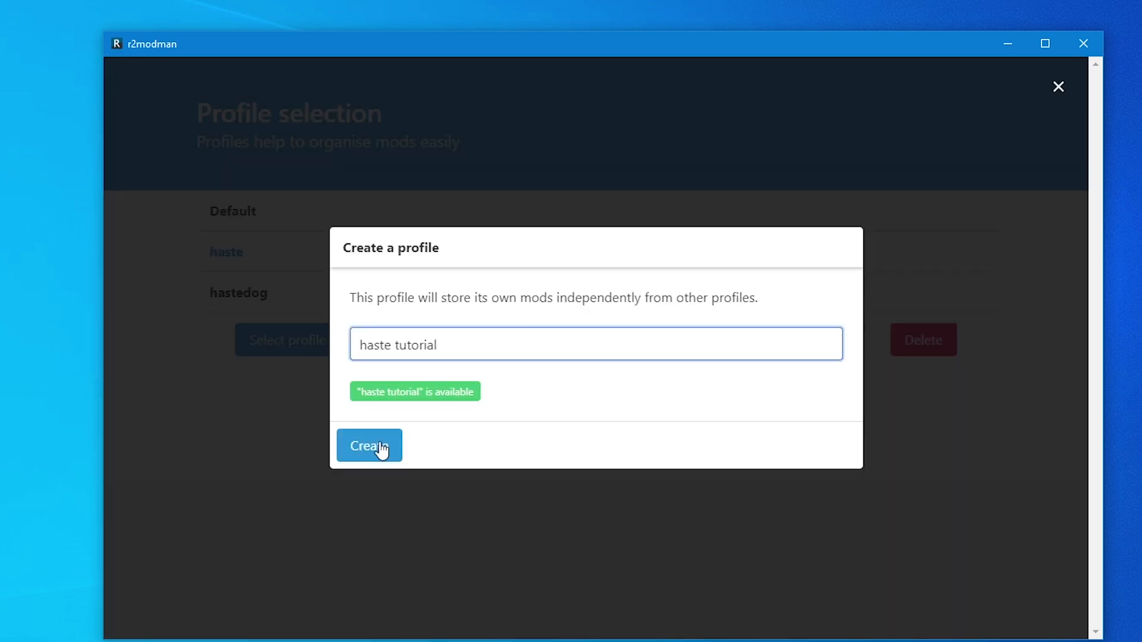
pyautogui.click(369, 445)
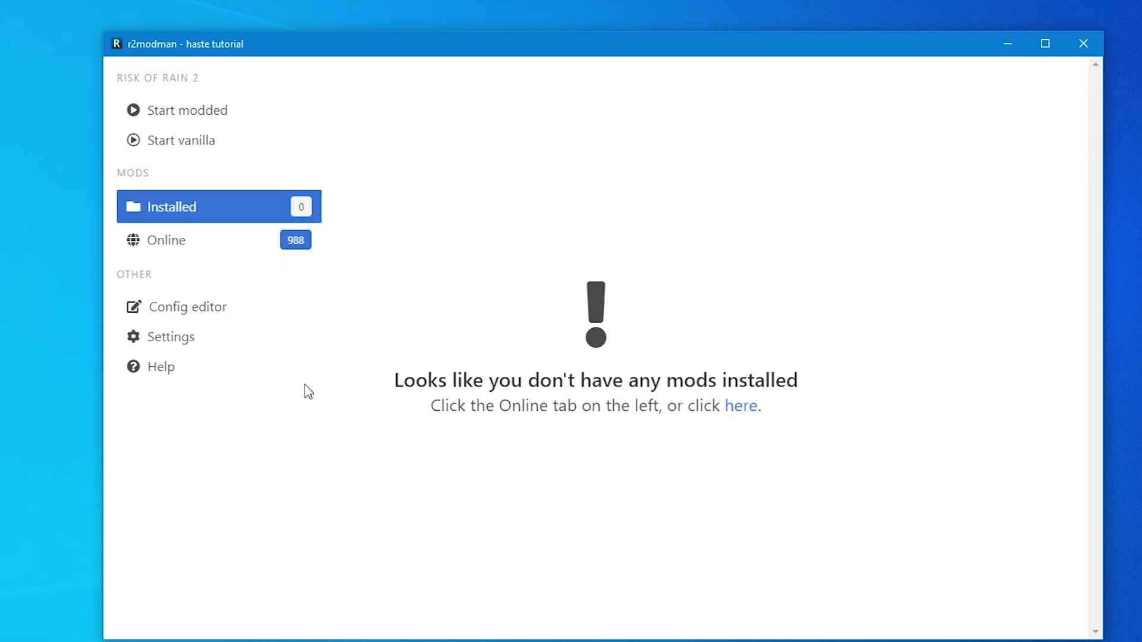
pyautogui.moveTo(160, 213)
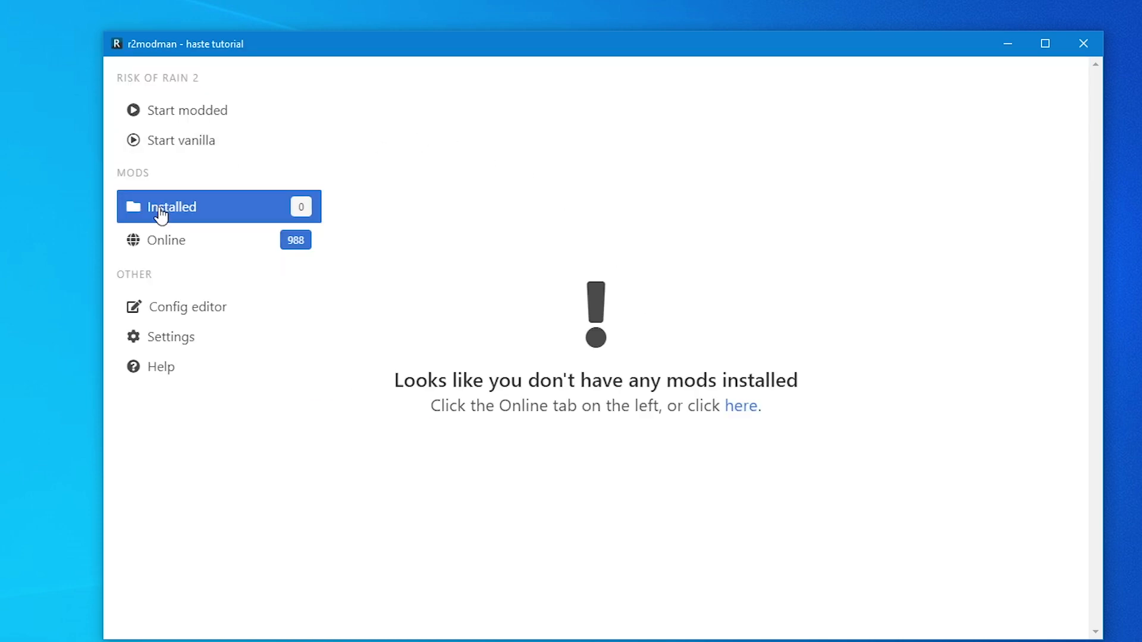
pyautogui.moveTo(220, 240)
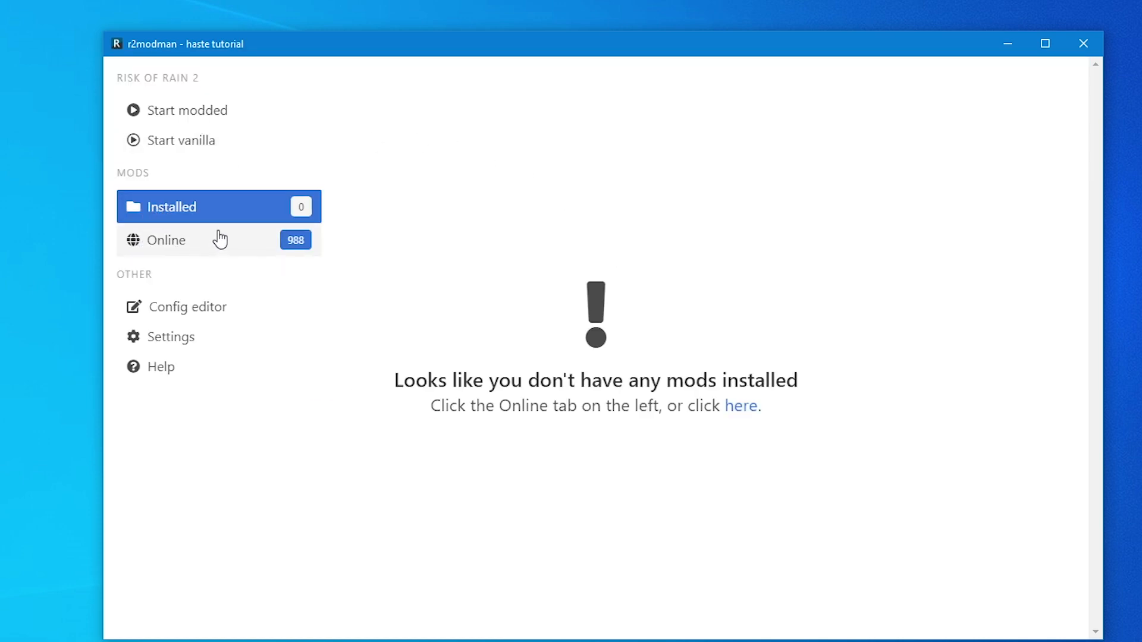
pyautogui.moveTo(208, 244)
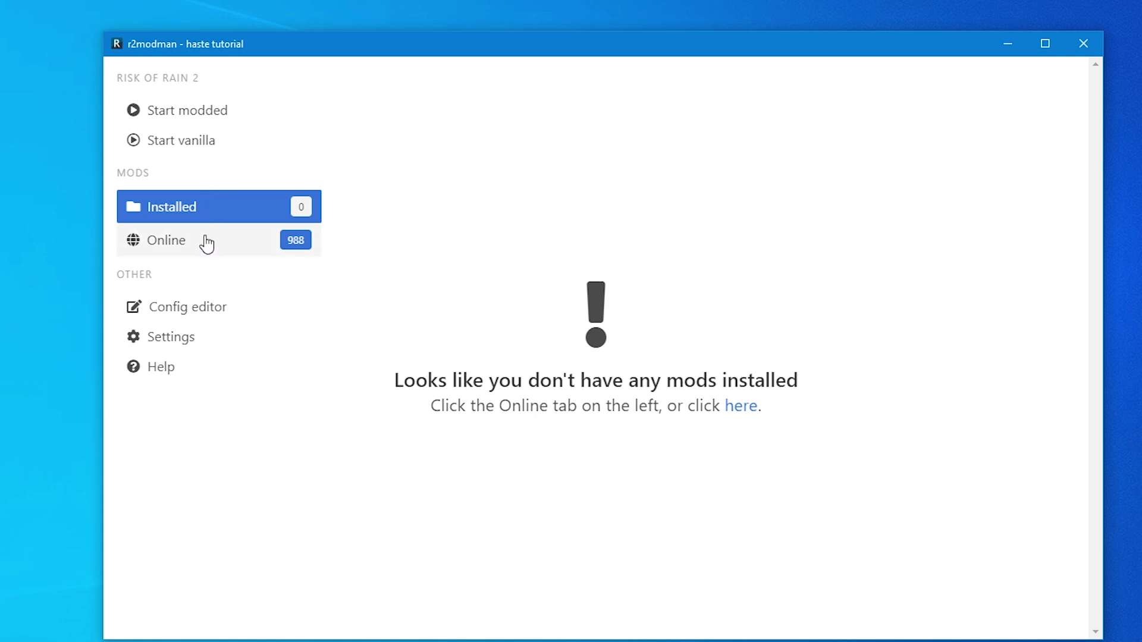
# Step: Browse the Online mod catalogue and start downloading R2API
pyautogui.click(166, 240)
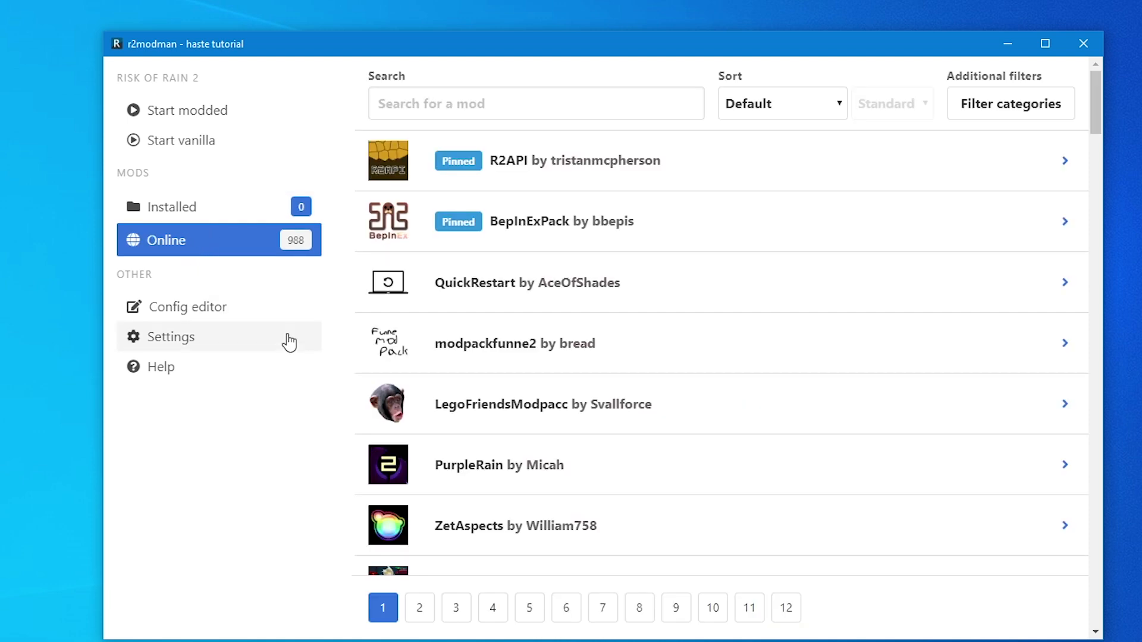
pyautogui.moveTo(720, 168)
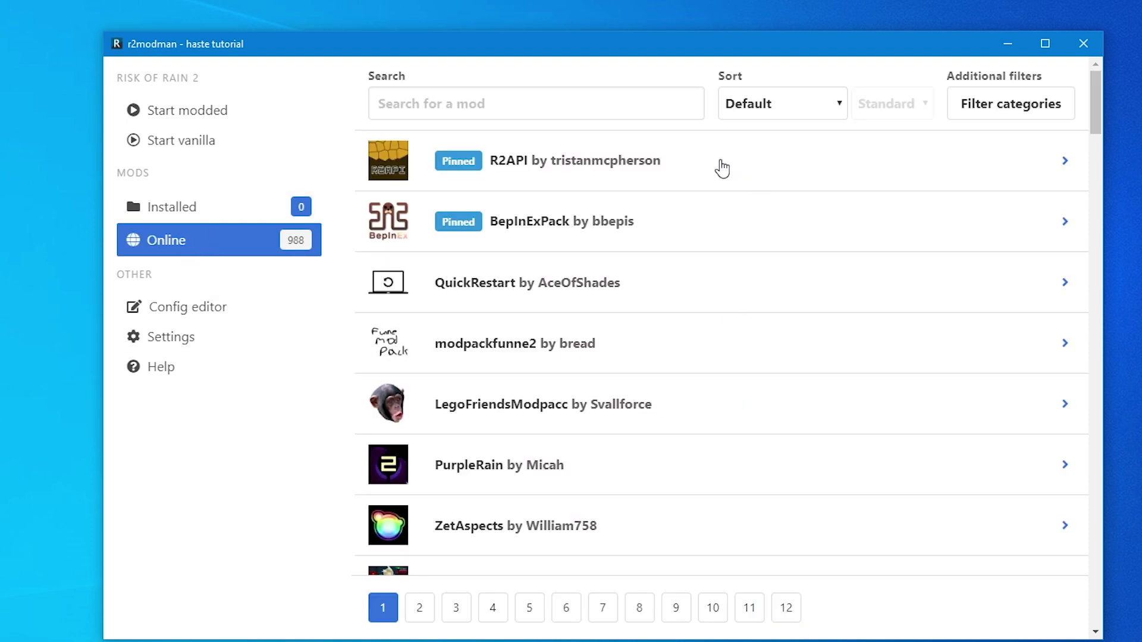
pyautogui.moveTo(742, 235)
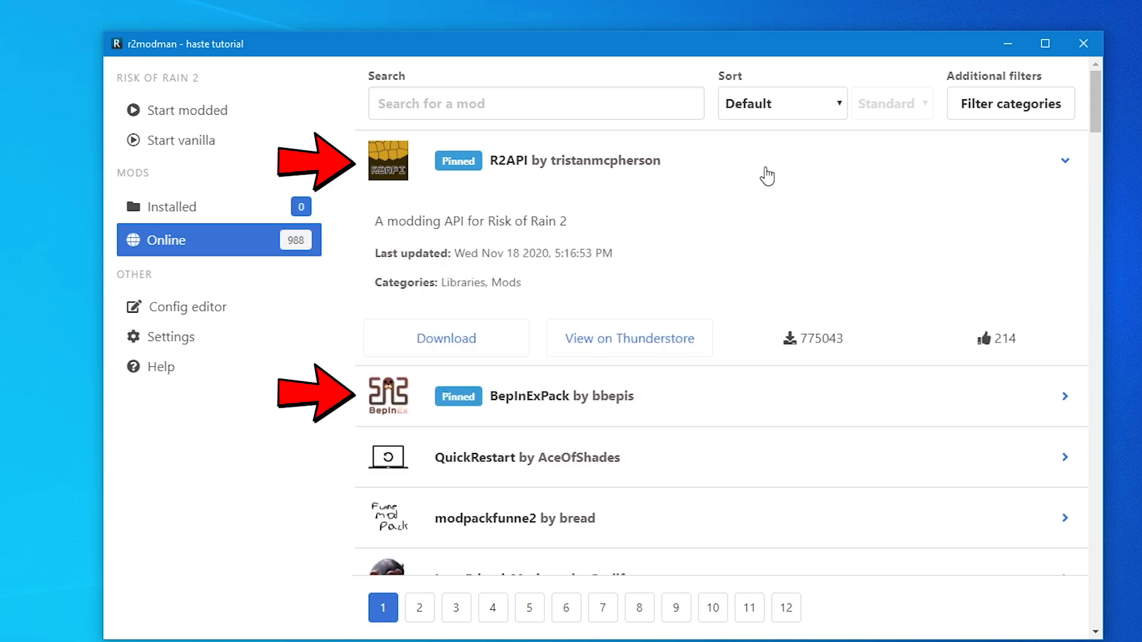
pyautogui.click(445, 338)
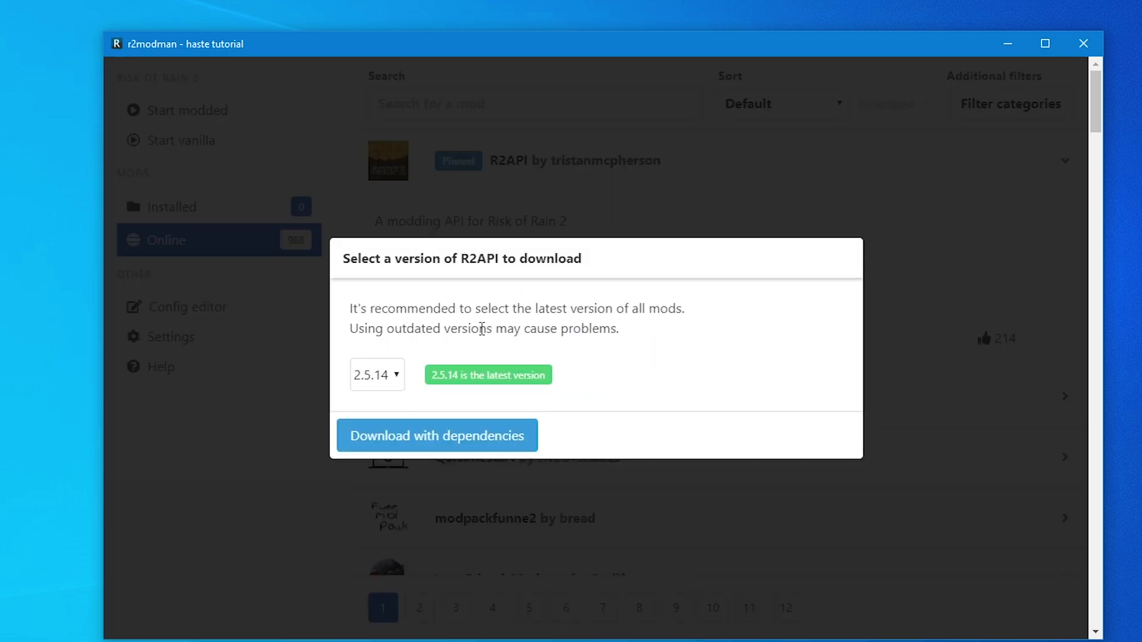
pyautogui.click(436, 436)
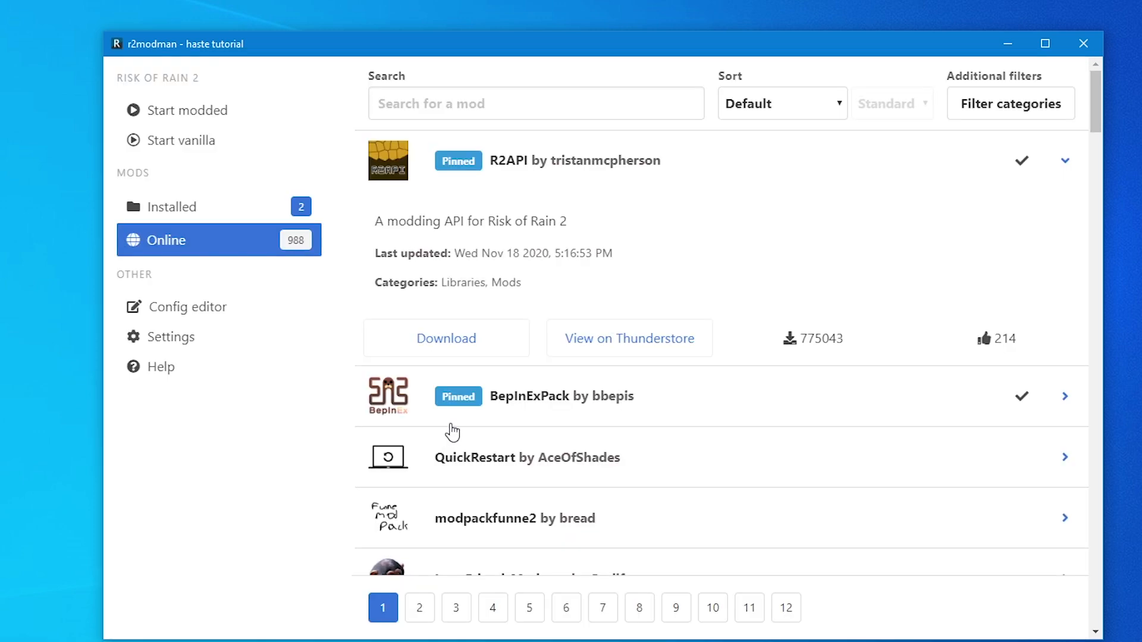
# Step: Download BepInExPack 5.3.1 with its dependencies
pyautogui.click(1064, 396)
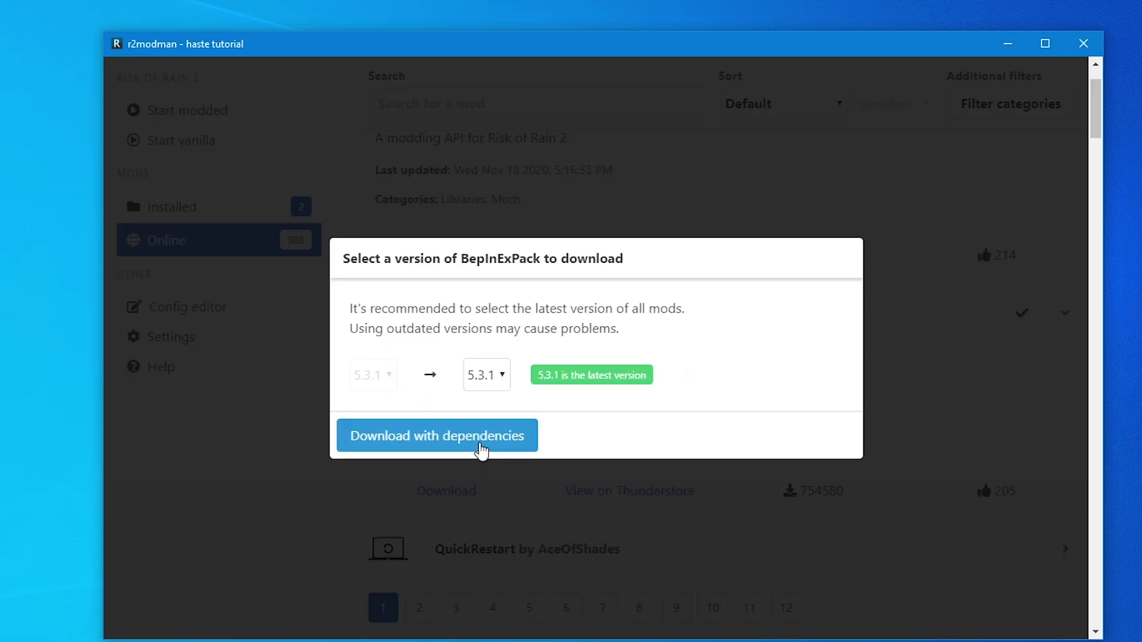
pyautogui.click(437, 435)
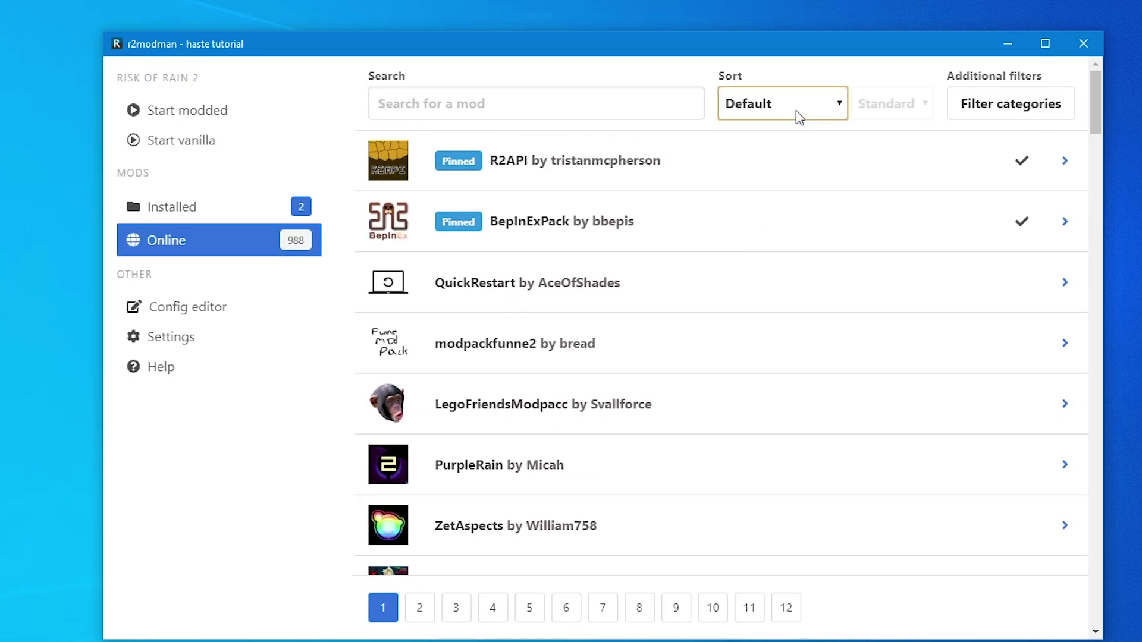
pyautogui.click(782, 103)
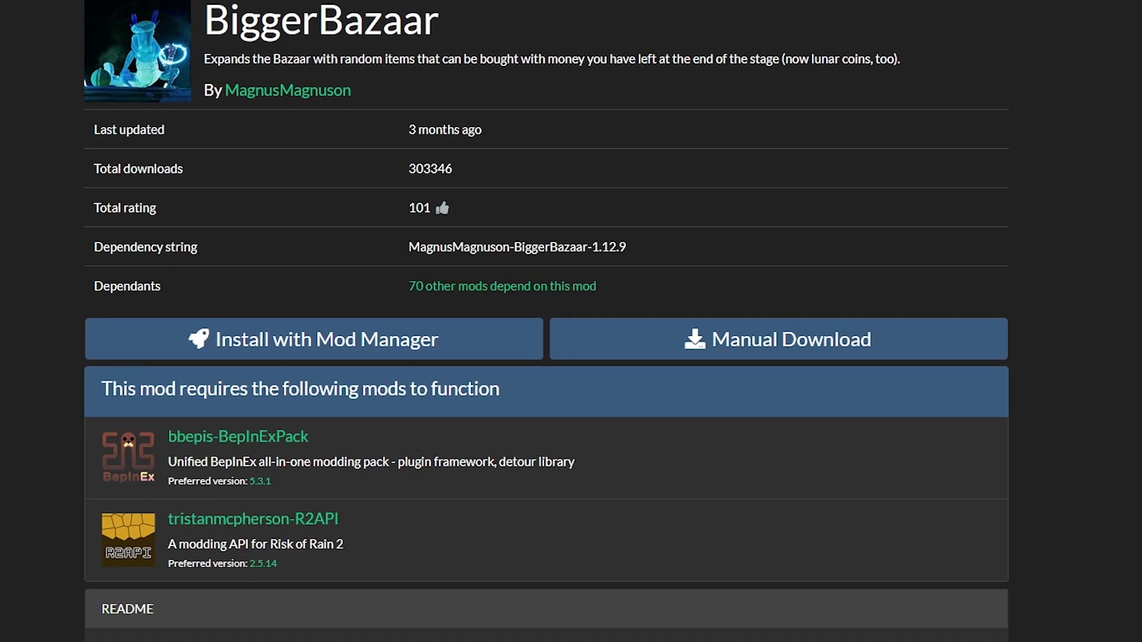
# Step: Install ItemStatsMod from its Thunderstore page via 'Install with Mod Manager'
pyautogui.scroll(-3)
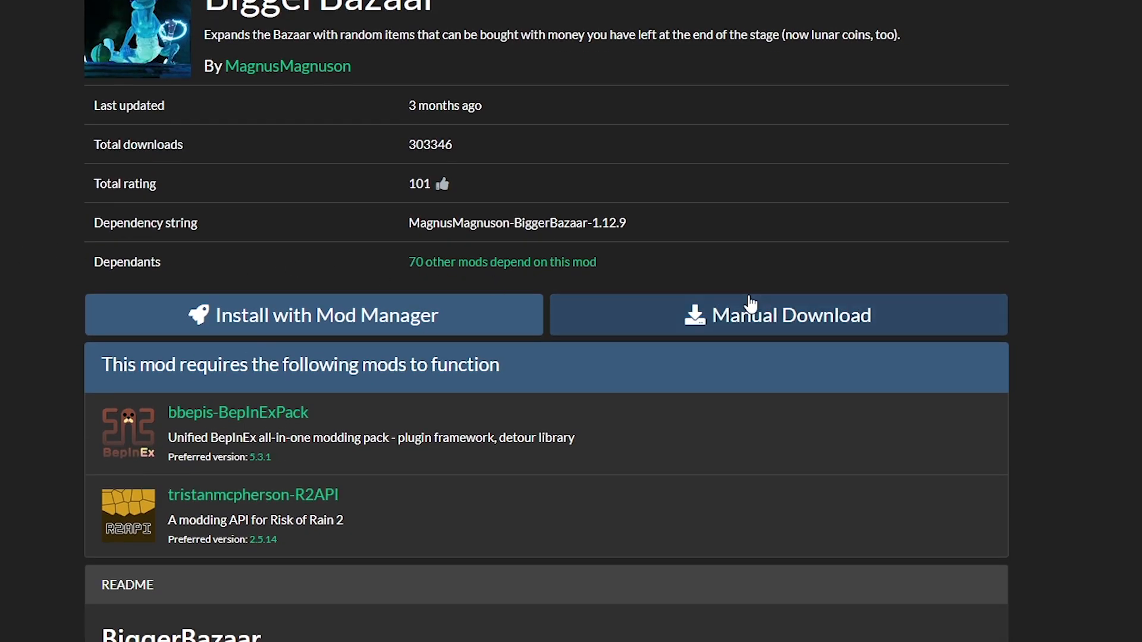
pyautogui.moveTo(286, 315)
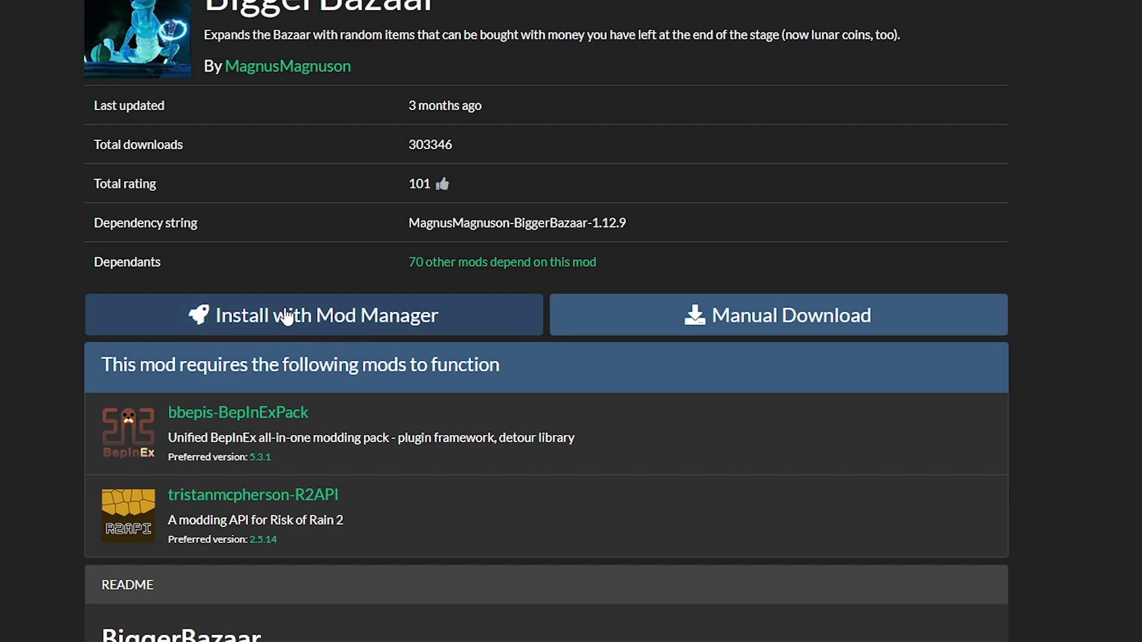
pyautogui.moveTo(453, 322)
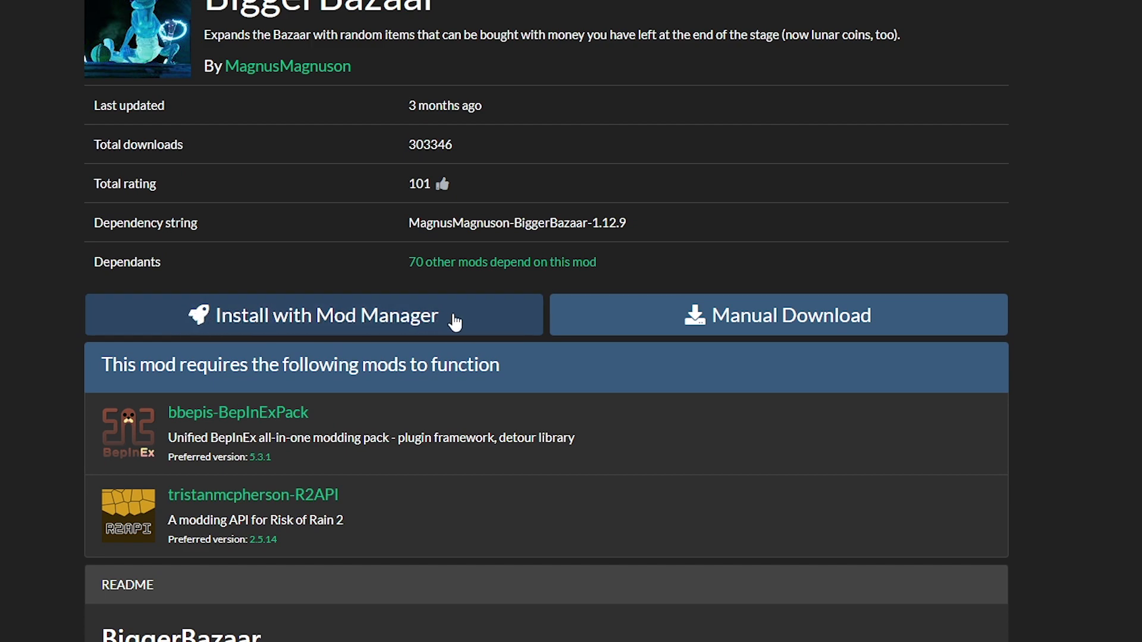
pyautogui.click(327, 314)
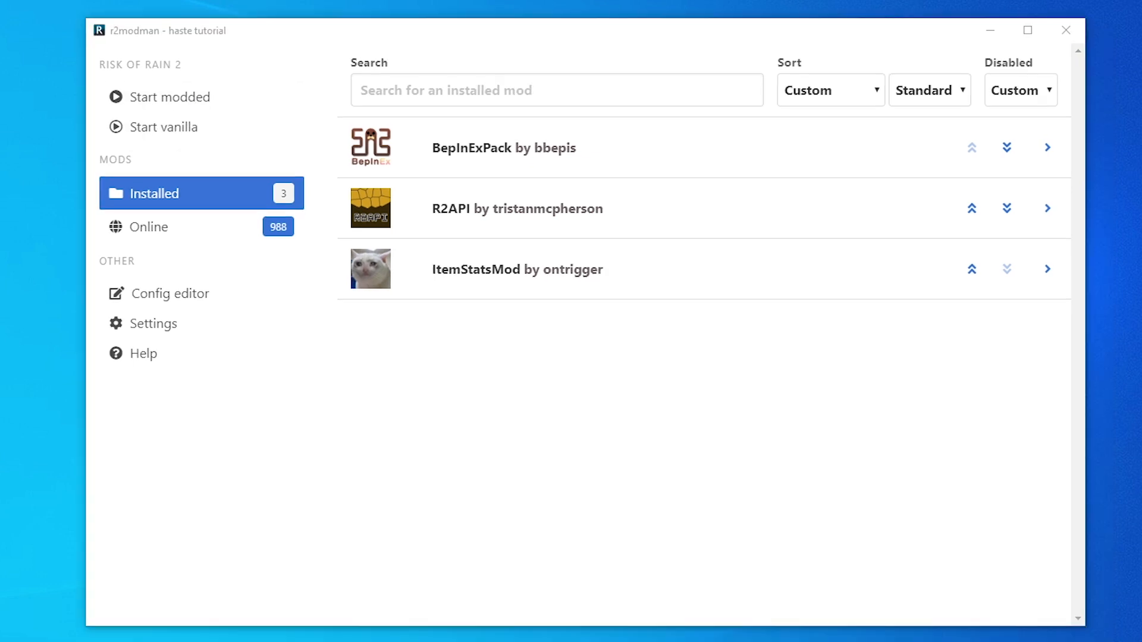
pyautogui.moveTo(799, 279)
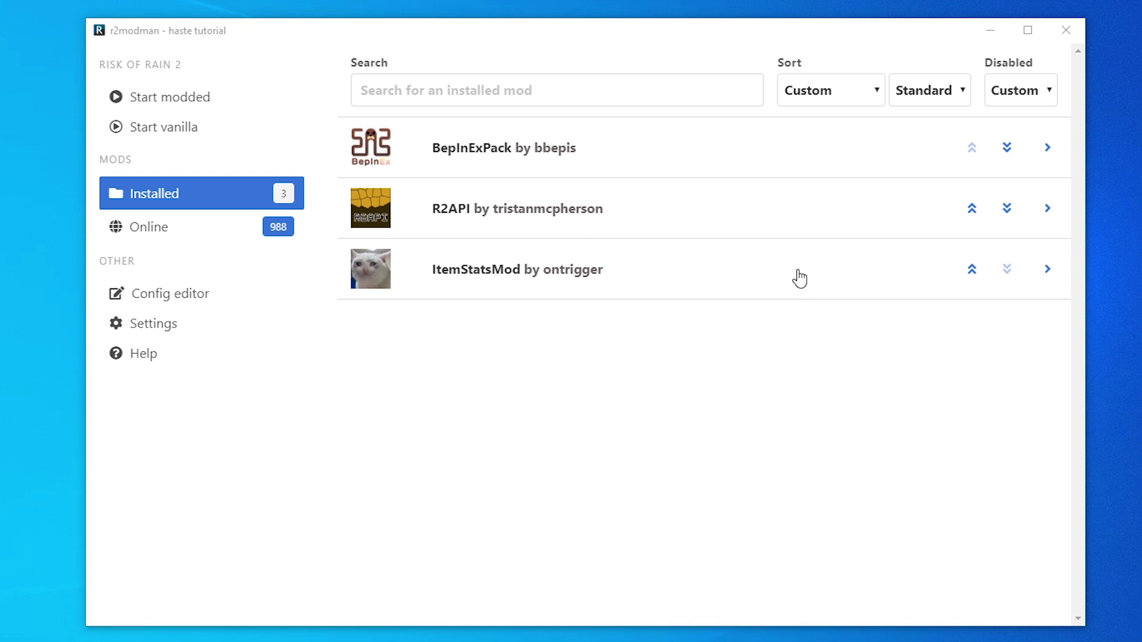
# Step: Disable ItemStatsMod in the haste tutorial profile's installed list
pyautogui.click(1047, 268)
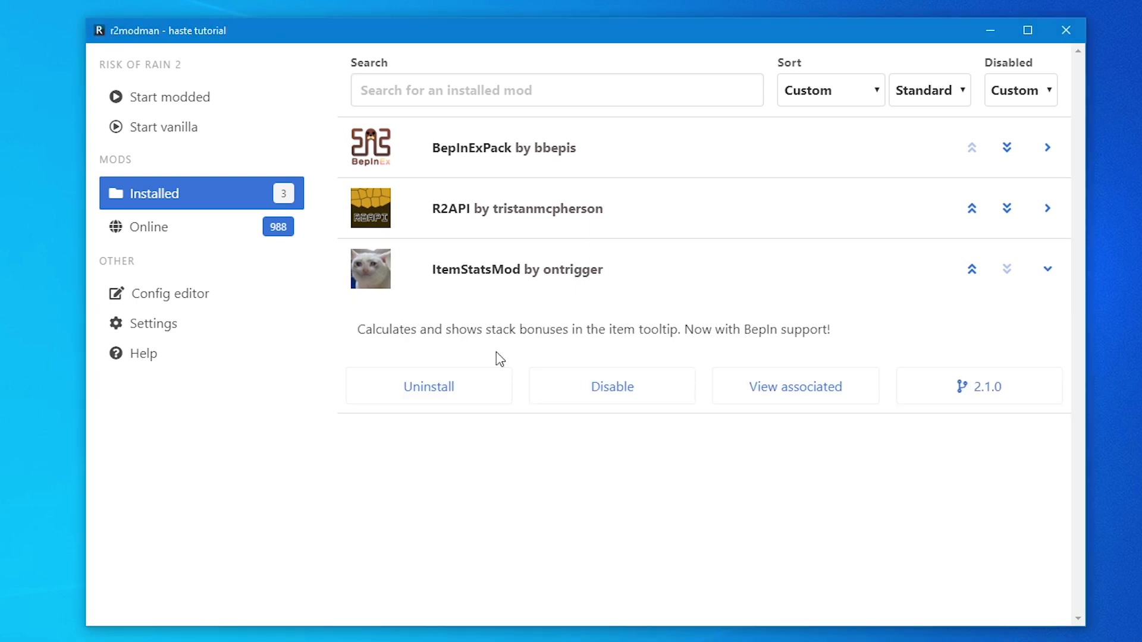
pyautogui.moveTo(612, 386)
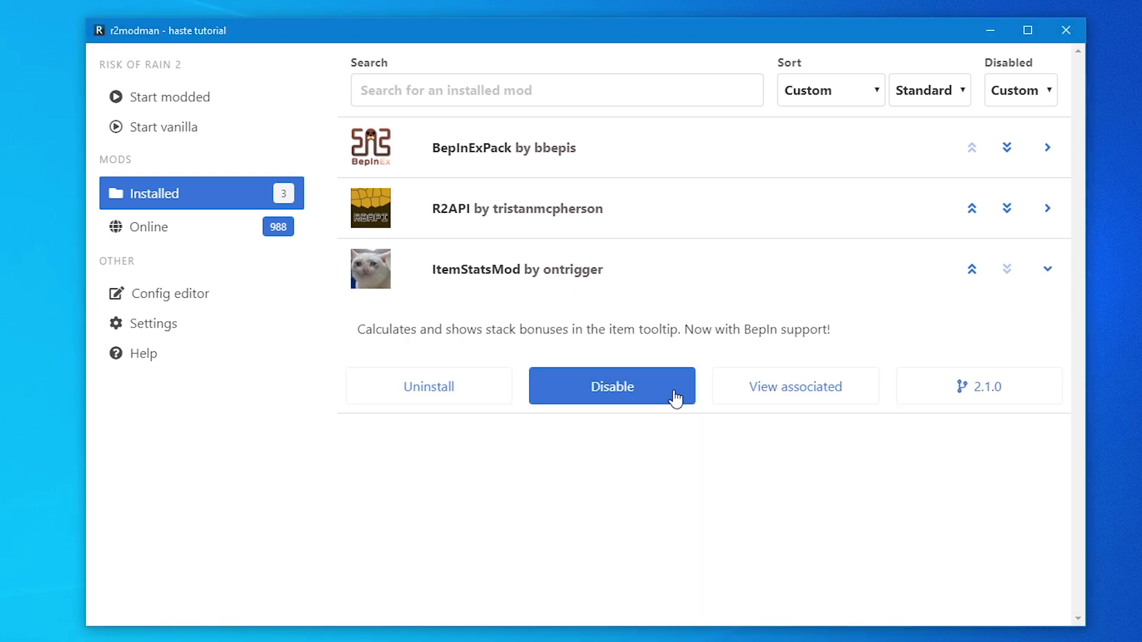
pyautogui.click(612, 386)
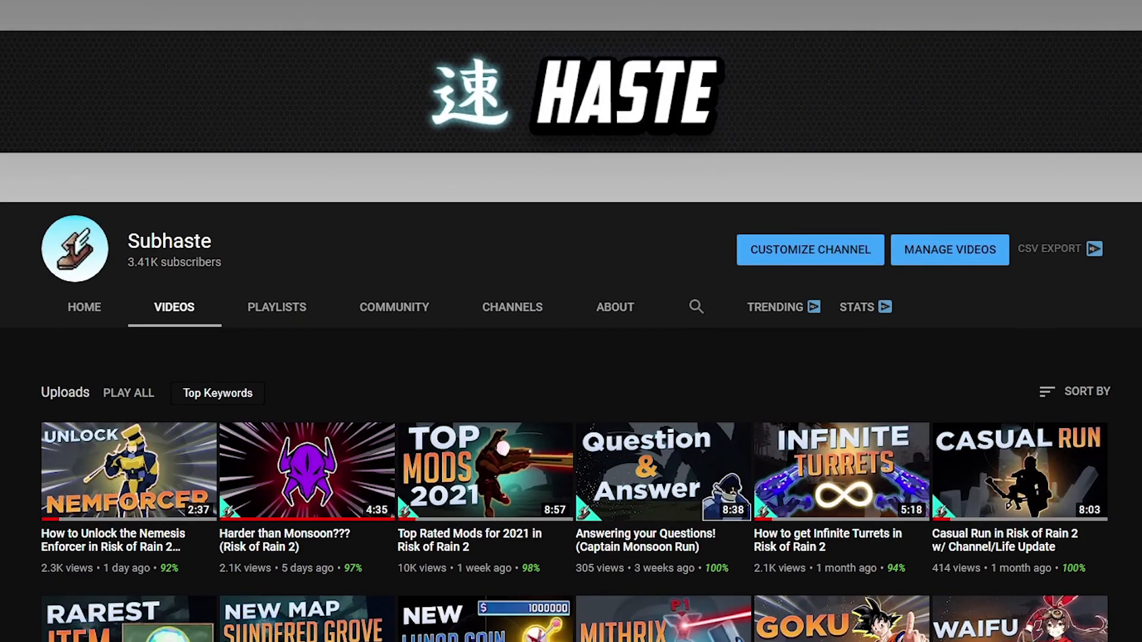
pyautogui.scroll(-3)
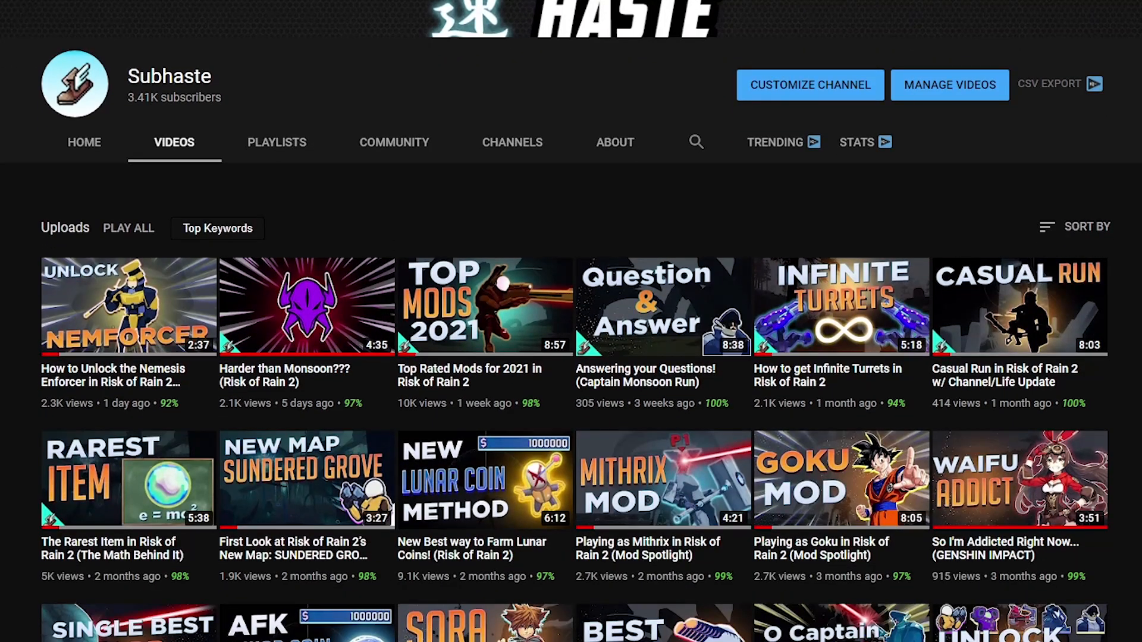
pyautogui.scroll(-3)
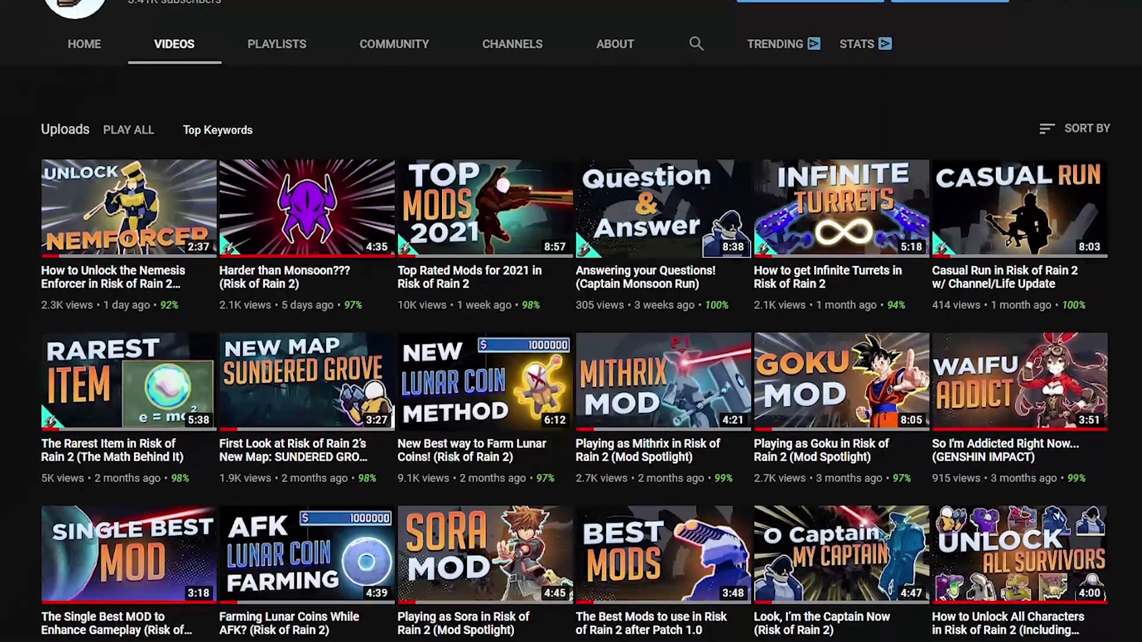
pyautogui.scroll(-3)
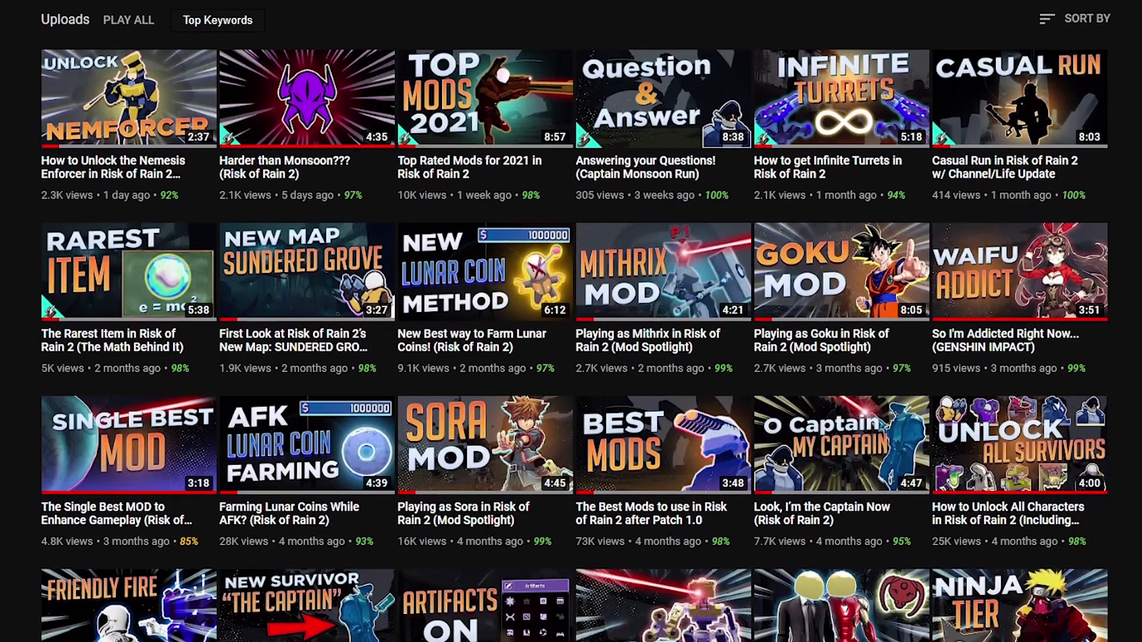
pyautogui.scroll(-3)
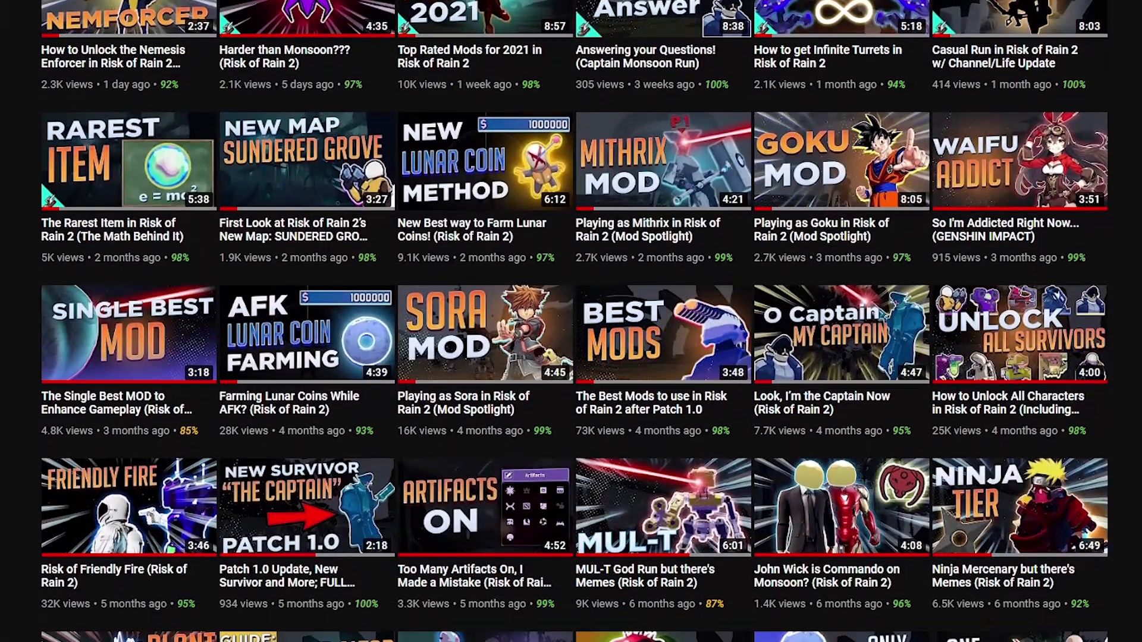
pyautogui.scroll(-3)
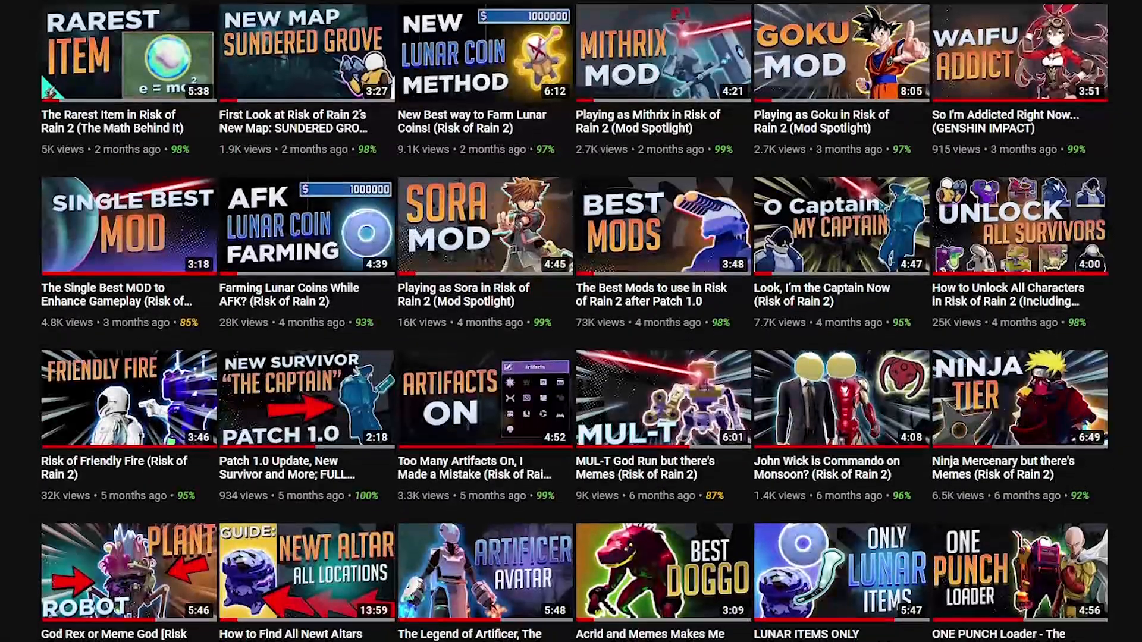